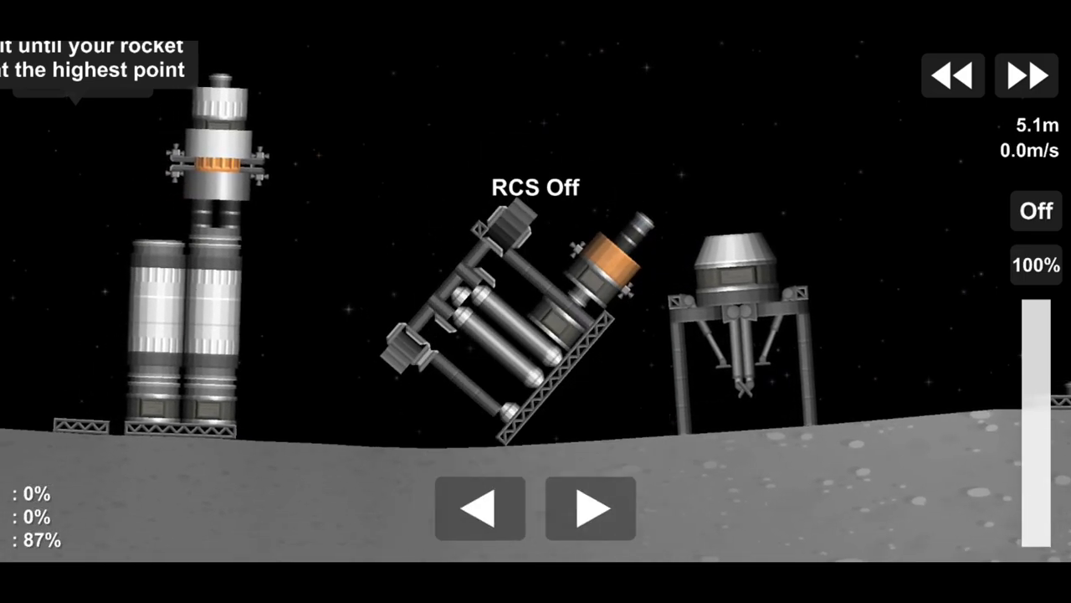
# Toggle RCS so the crane vehicle can maneuver and take the cylindrical module on its arm
pyautogui.click(1036, 211)
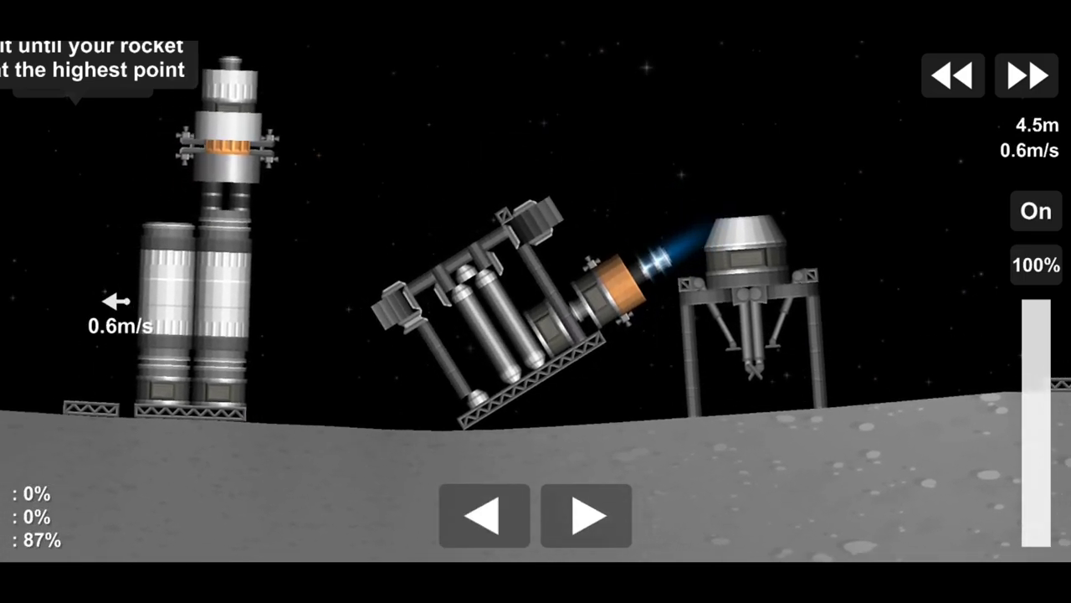
pyautogui.click(1036, 211)
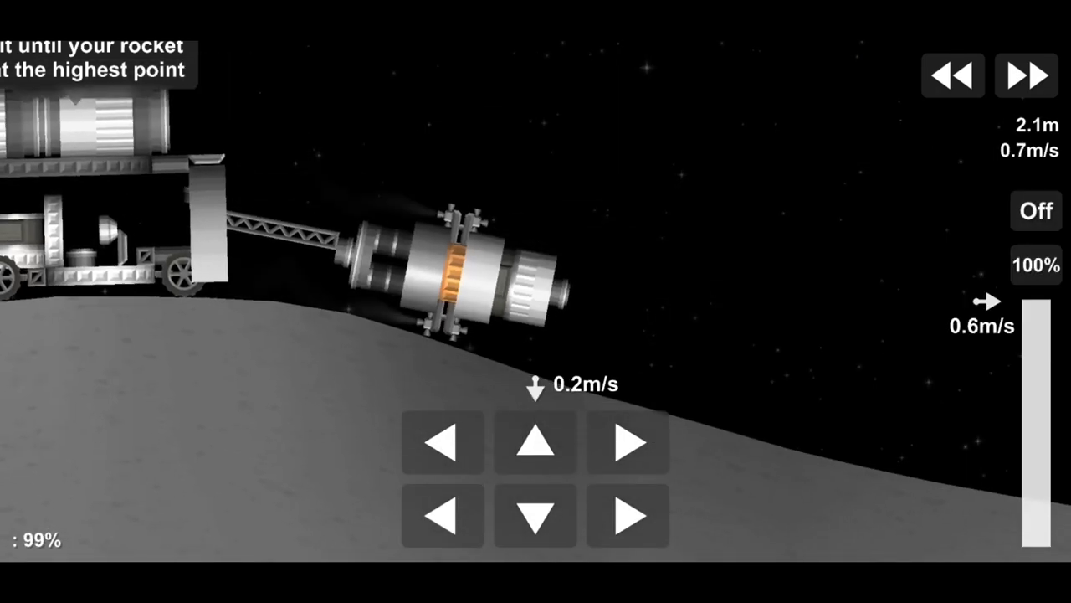
pyautogui.click(1036, 211)
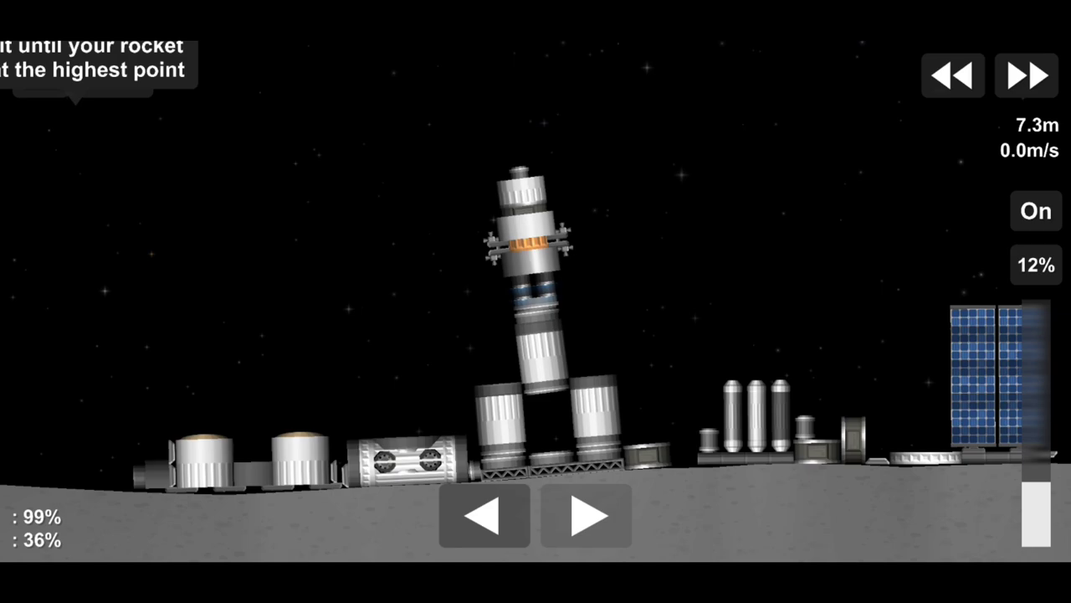
pyautogui.click(527, 251)
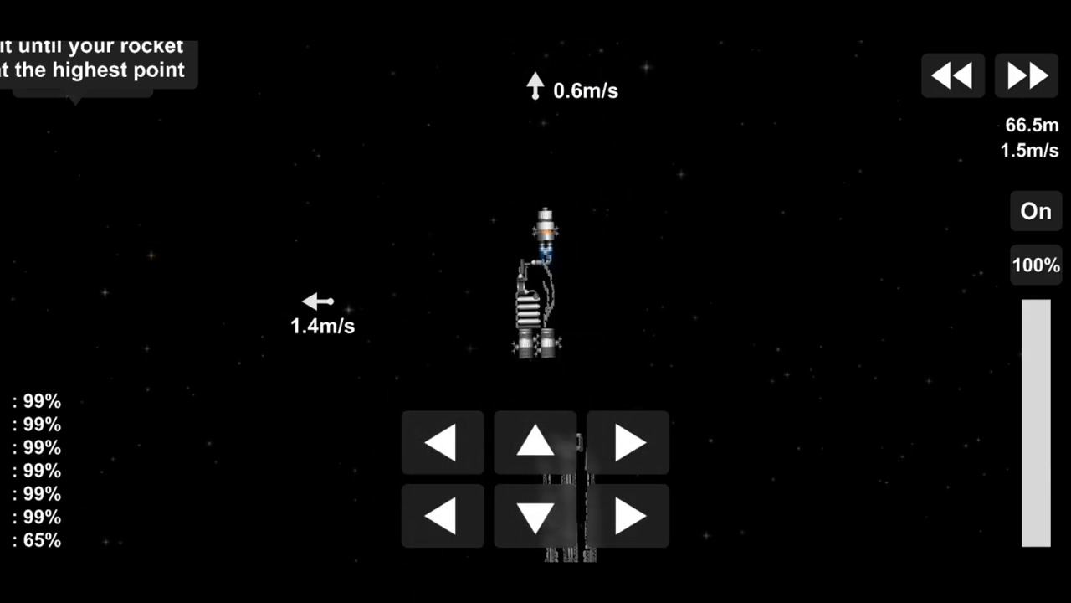
# Fire a directional thruster to slow the lander and hold it hovering over the tall cylinder
pyautogui.click(536, 441)
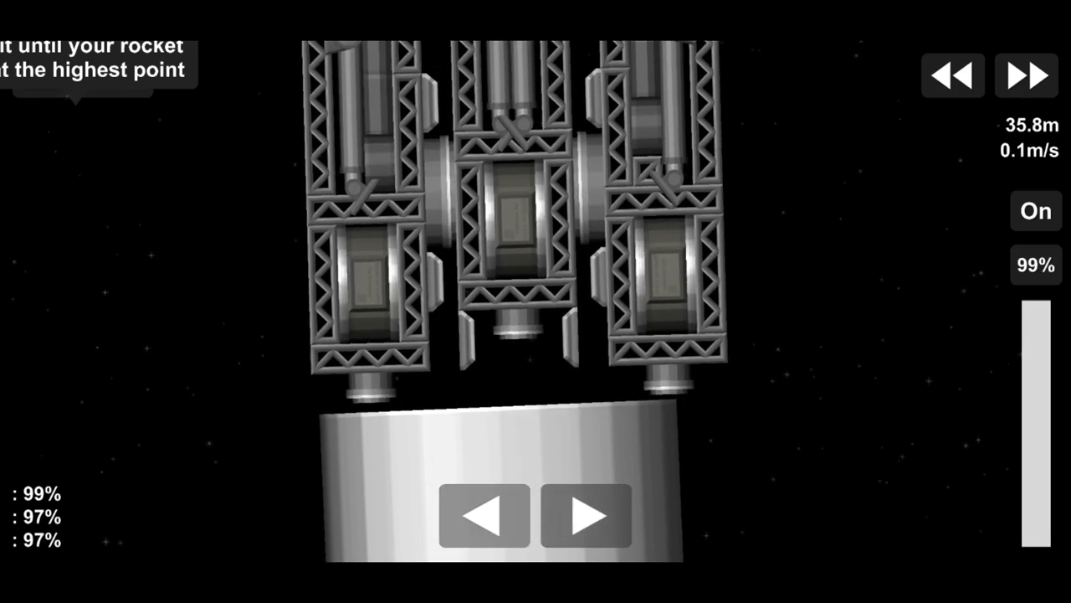
# Enable RCS and ignite the engine so the stacked lander lifts off from the launch tower
pyautogui.click(1036, 211)
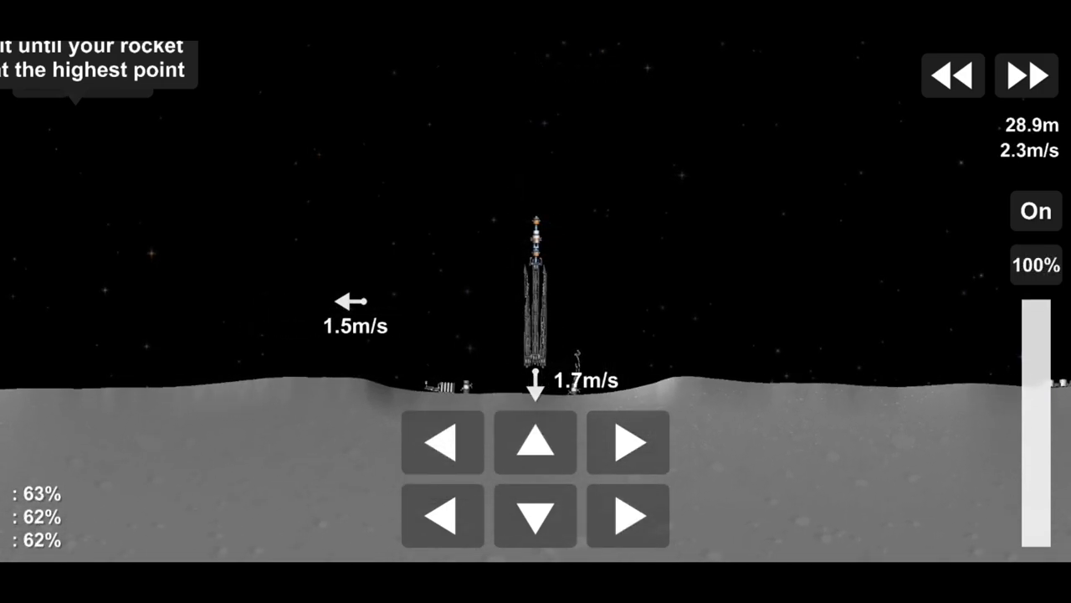
pyautogui.click(1035, 211)
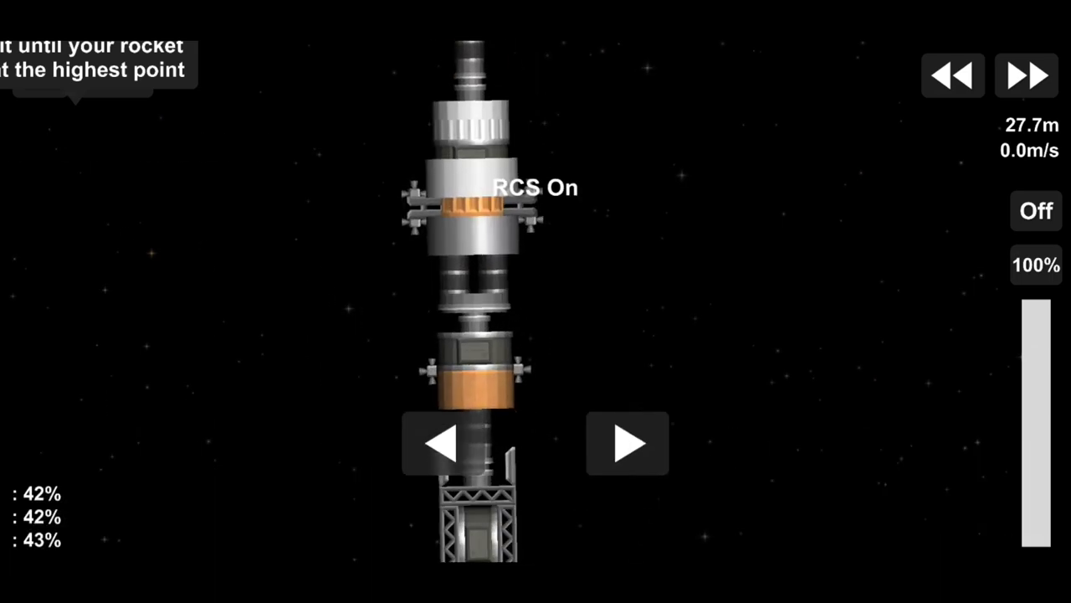
pyautogui.click(1036, 211)
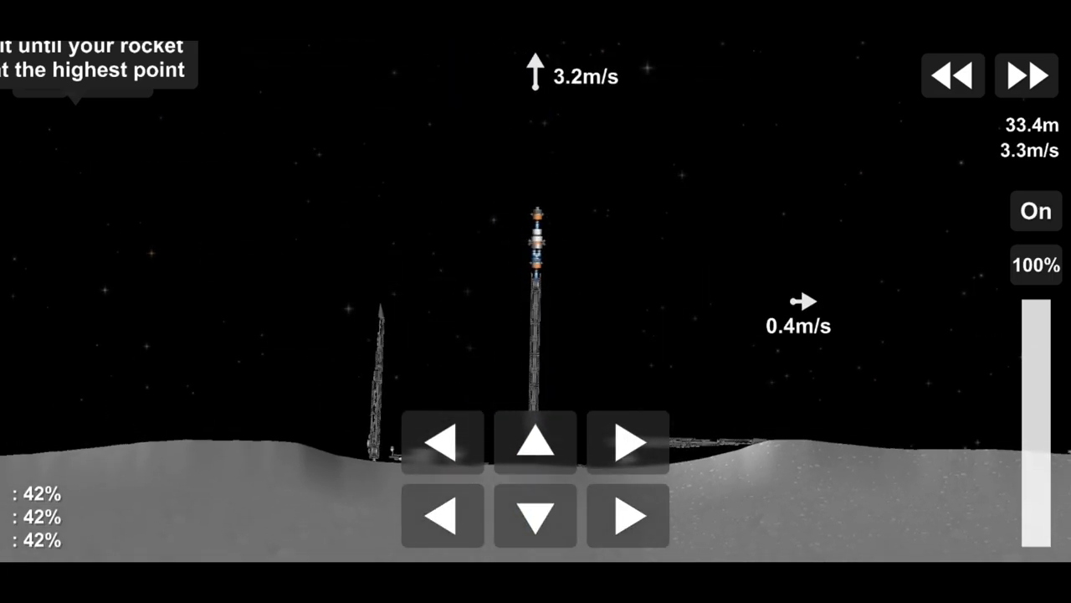
# Toggle RCS to roll the truss rover along the ground and stop it beside the base tanks
pyautogui.click(1035, 211)
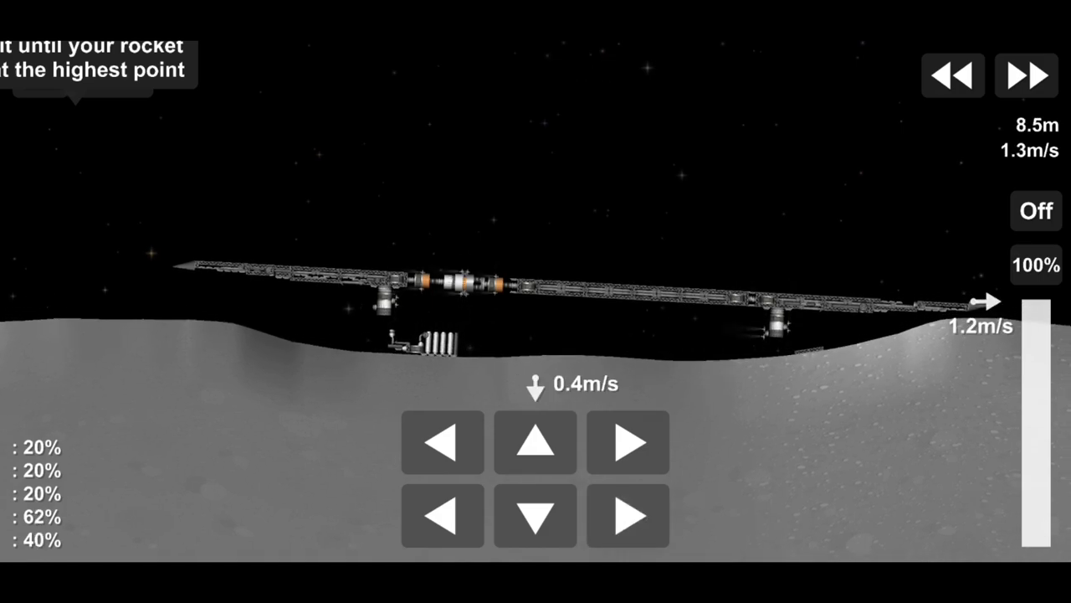
pyautogui.click(1036, 211)
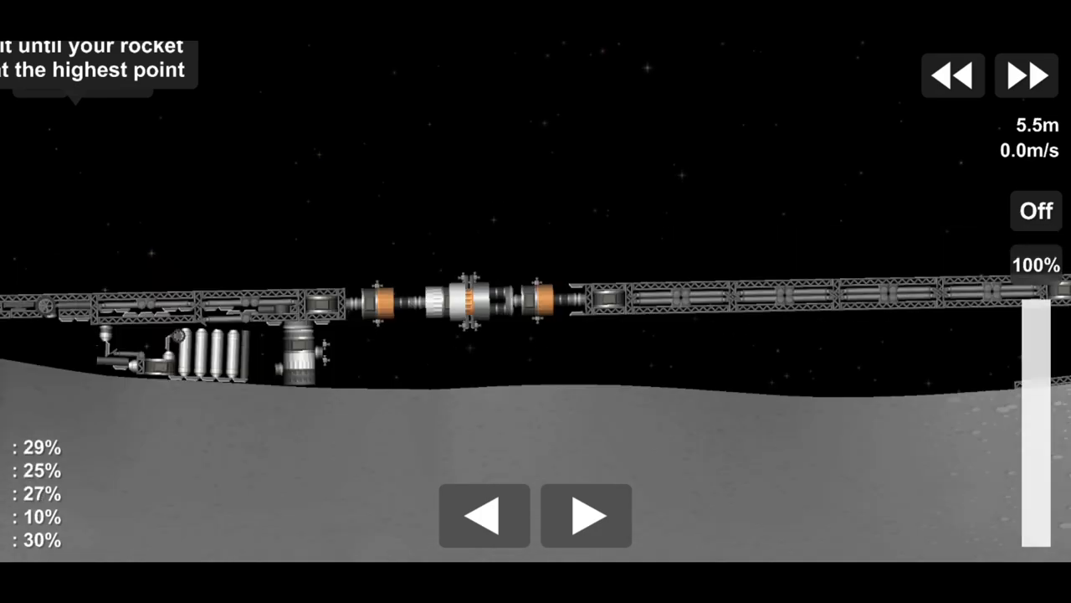
# Switch the engine on and use RCS to separate the capsule section and lift it off the truss
pyautogui.click(586, 516)
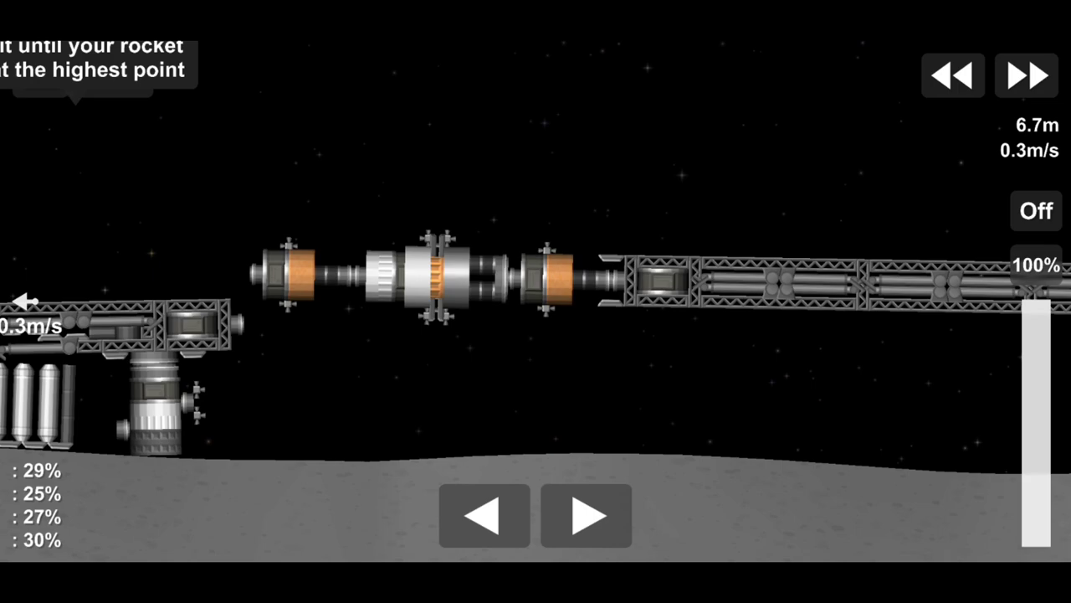
pyautogui.click(1036, 211)
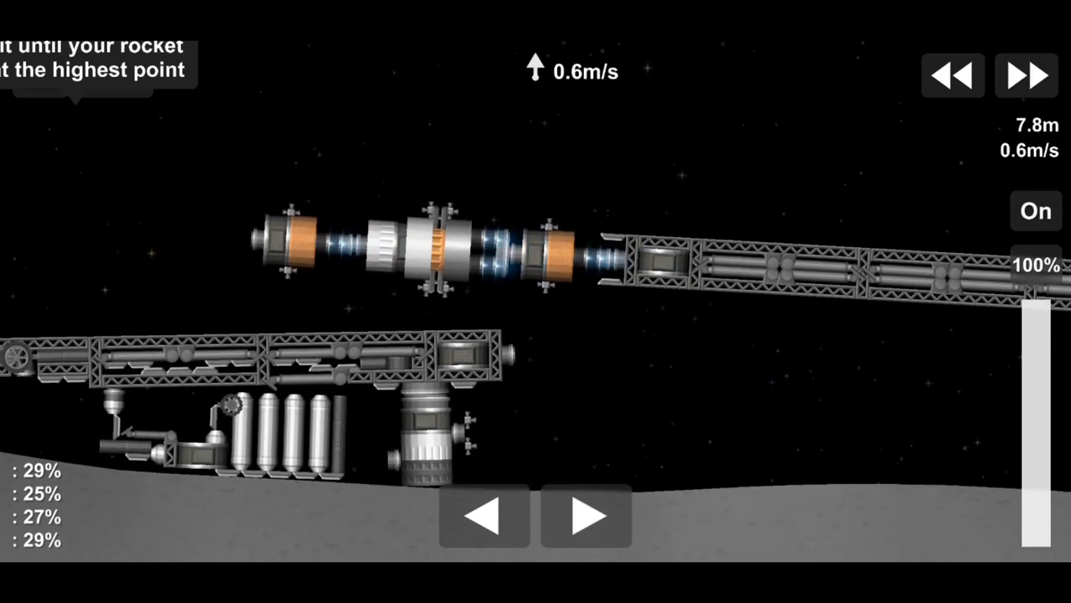
pyautogui.click(1036, 210)
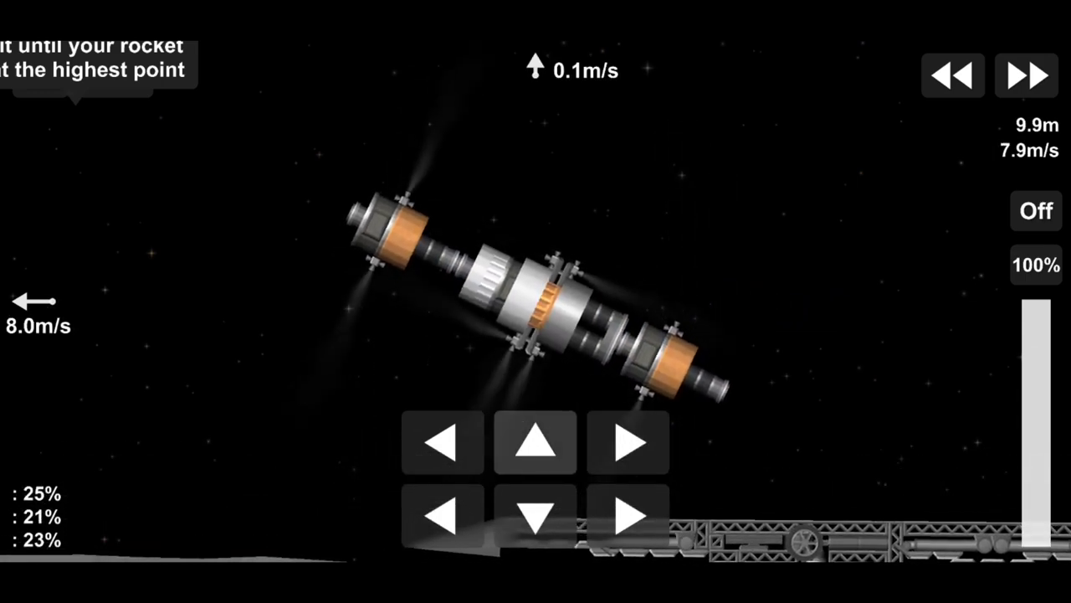
pyautogui.click(1035, 211)
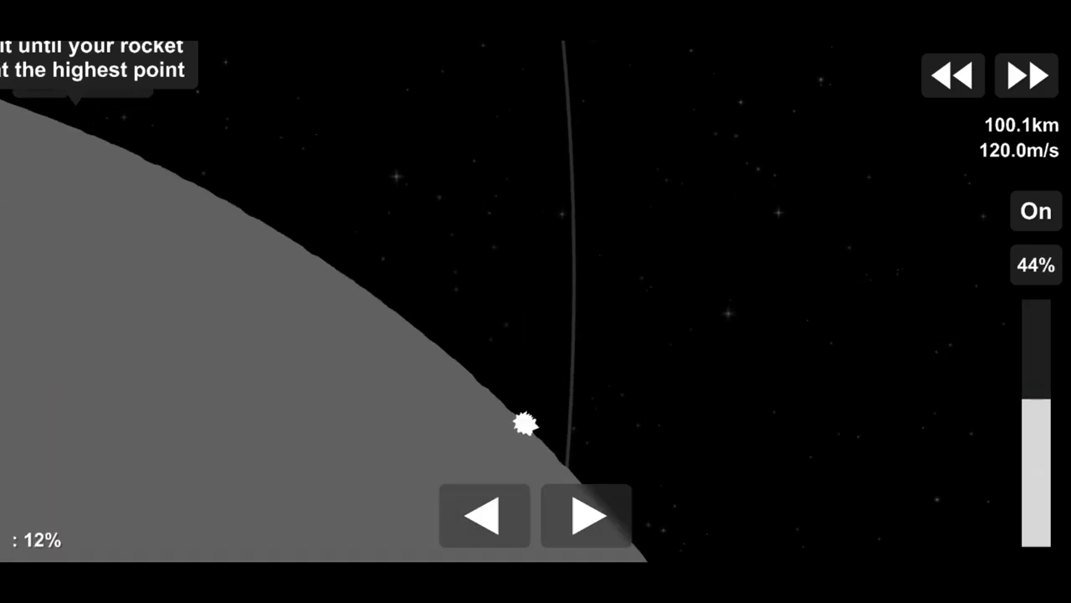
# Raise the throttle slider to send the lander away over the lunar surface
pyautogui.moveTo(1034, 410); pyautogui.dragTo(1034, 552)
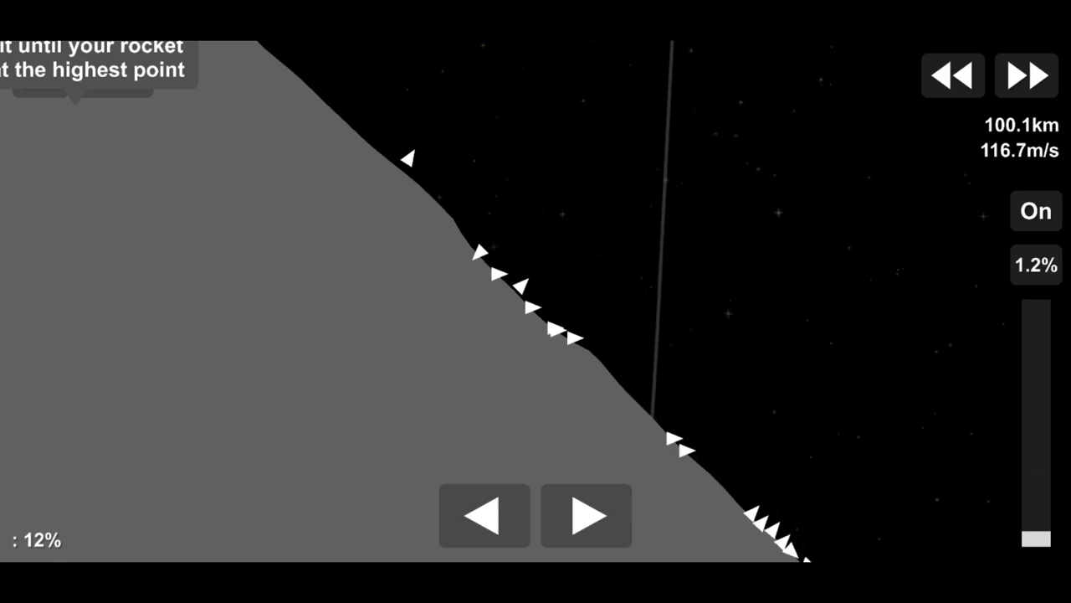
pyautogui.moveTo(1035, 268); pyautogui.dragTo(1034, 535)
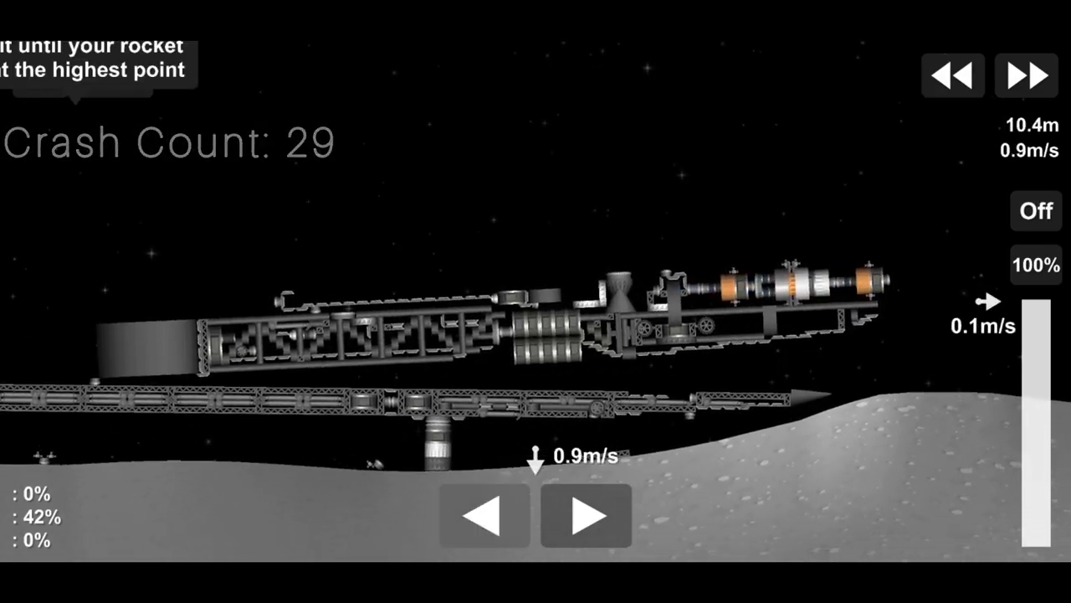
# Toggle RCS on the folded crane vehicle to roll it along the truss toward the base
pyautogui.click(1036, 211)
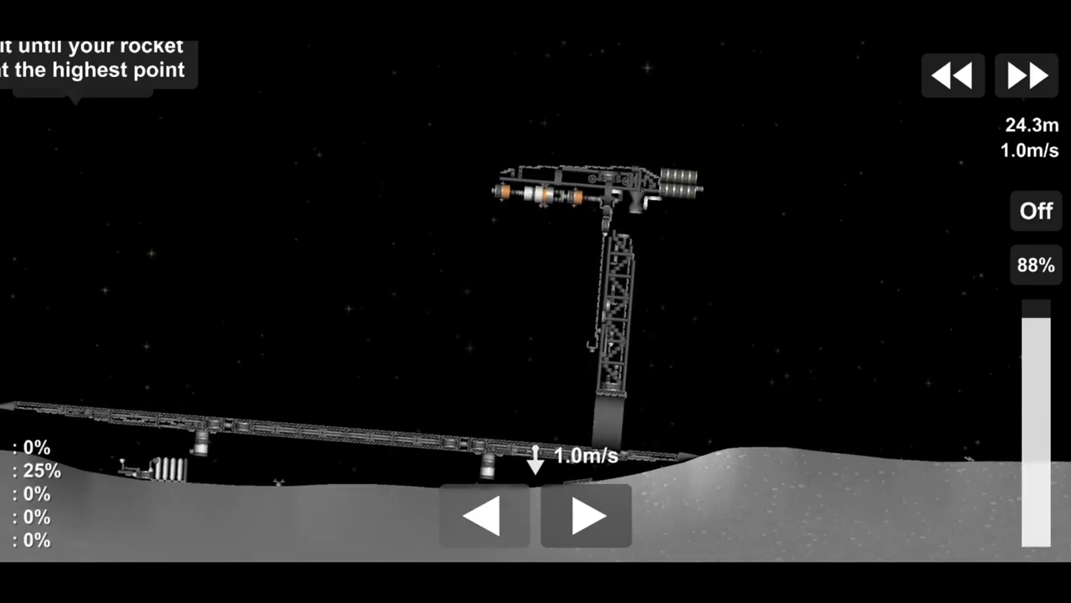
# Toggle RCS on the tower crane so the docking module flies free of its arm
pyautogui.click(1036, 211)
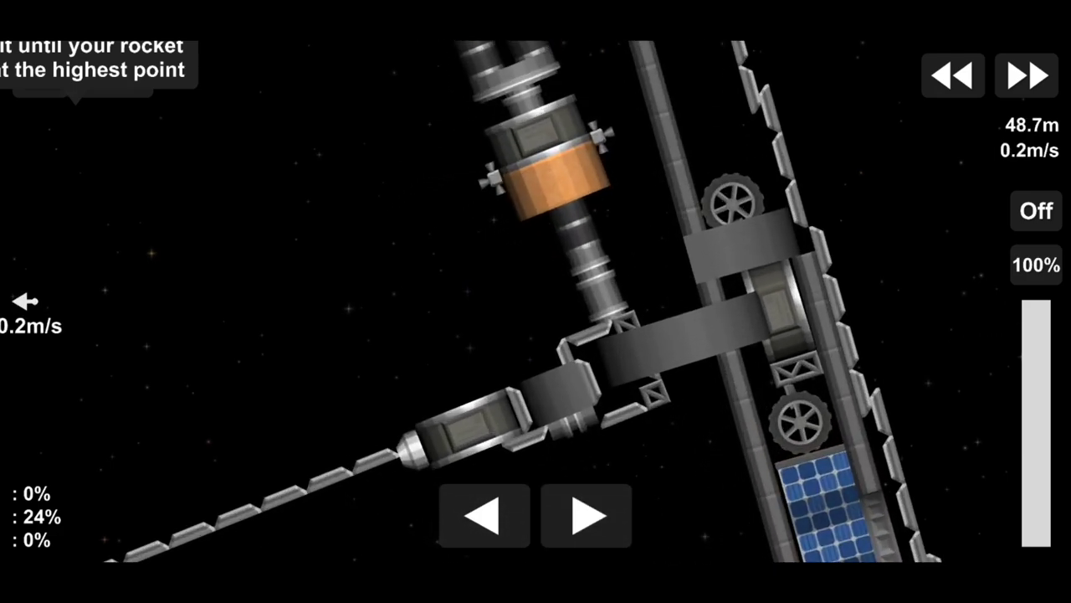
pyautogui.click(1036, 211)
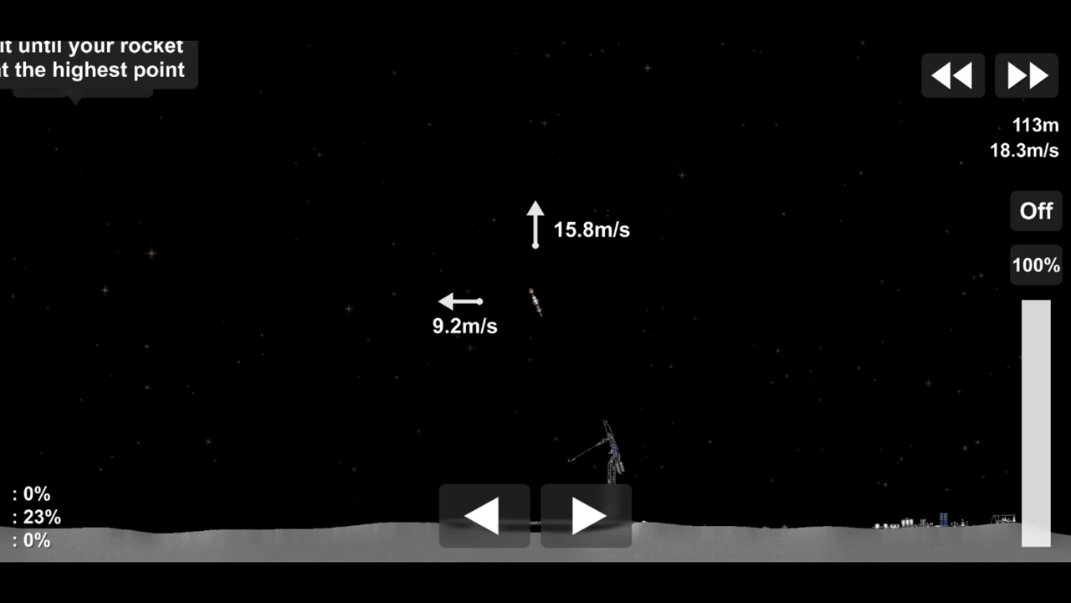
pyautogui.click(1036, 211)
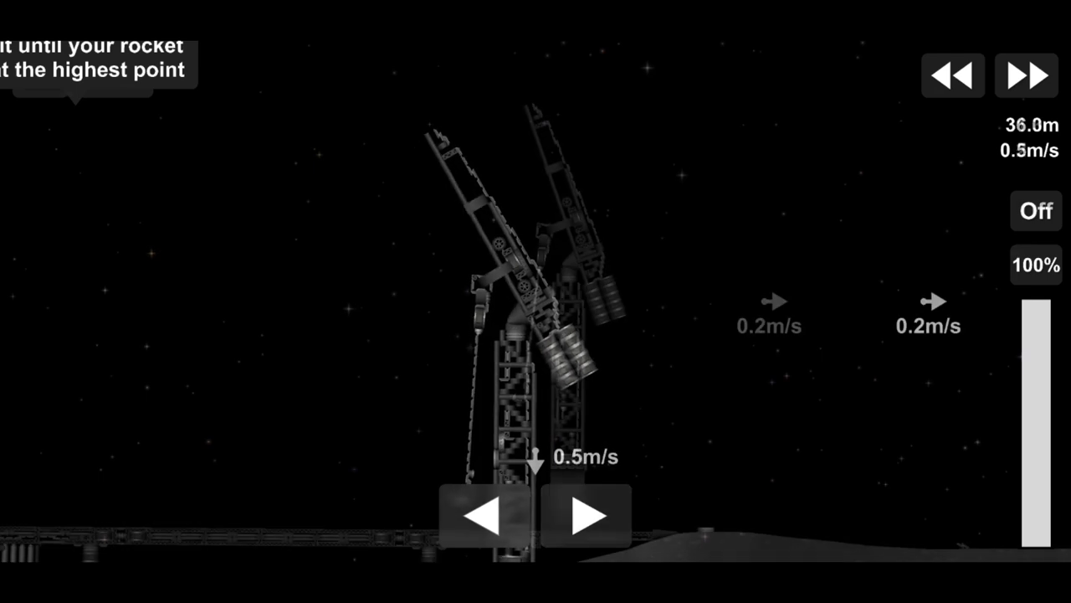
# Toggle RCS and launch the lander rocket onto a trajectory peaking near 52 km
pyautogui.click(1034, 210)
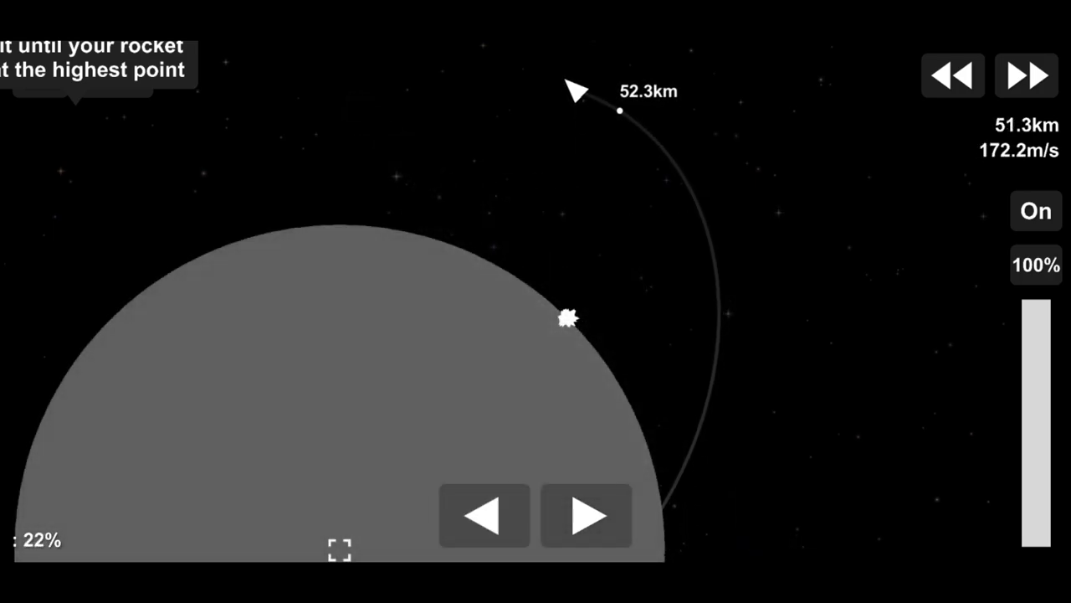
pyautogui.click(1036, 211)
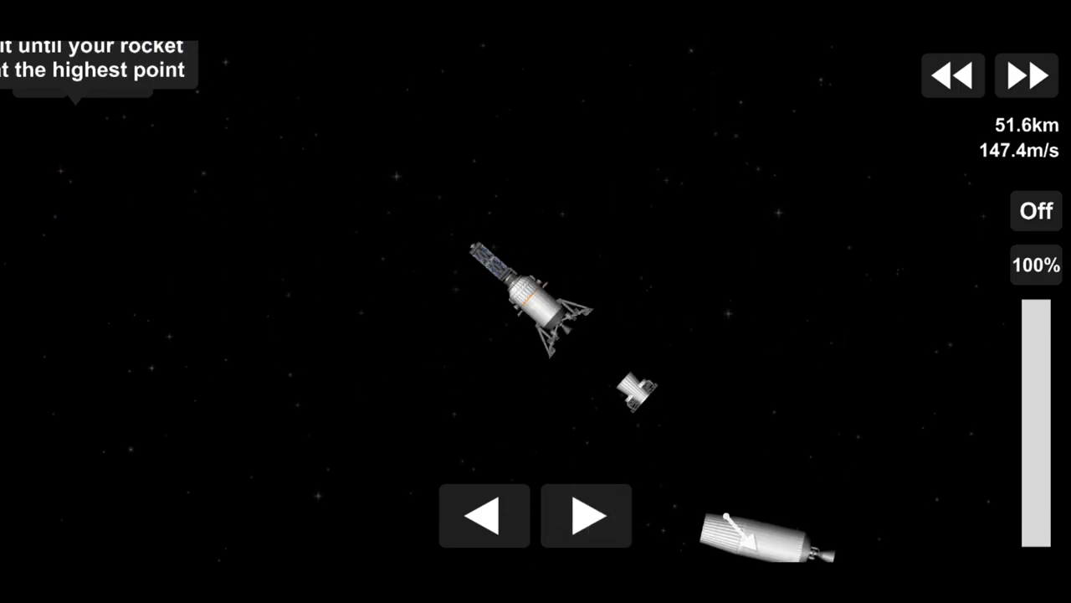
# Toggle RCS while separating the legged lander from its spent stages above the Moon
pyautogui.click(1036, 211)
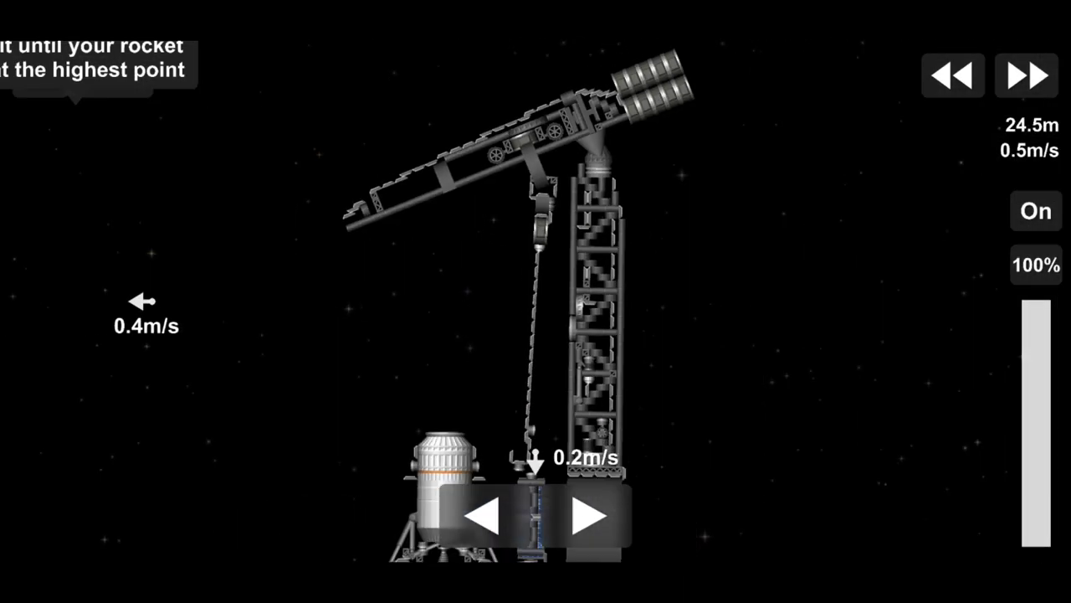
# Set the lander down on the launch pad and hook the crane's cable onto it
pyautogui.click(1034, 211)
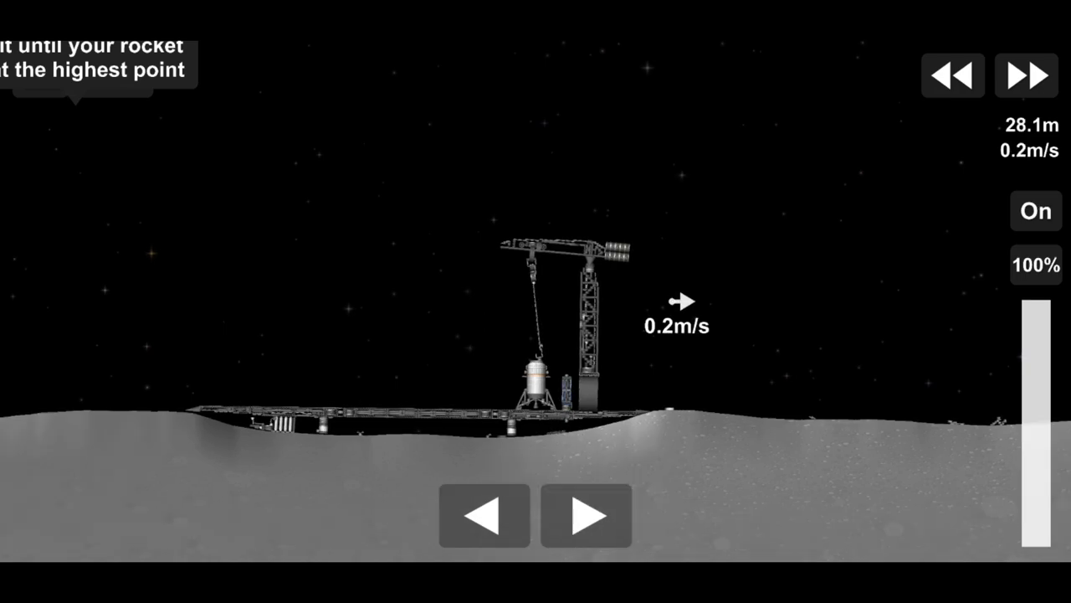
pyautogui.click(1034, 211)
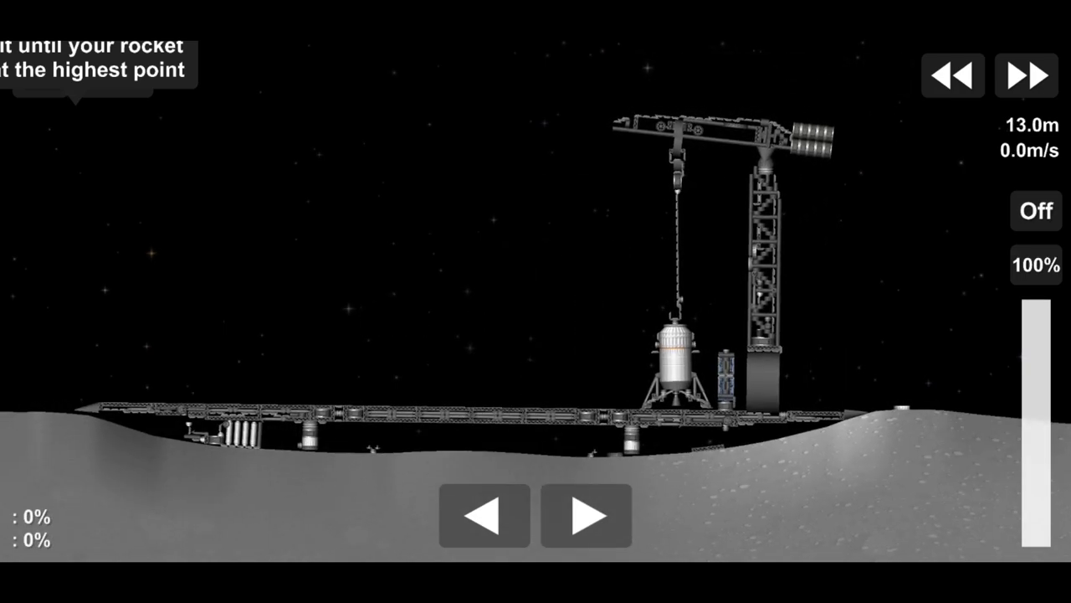